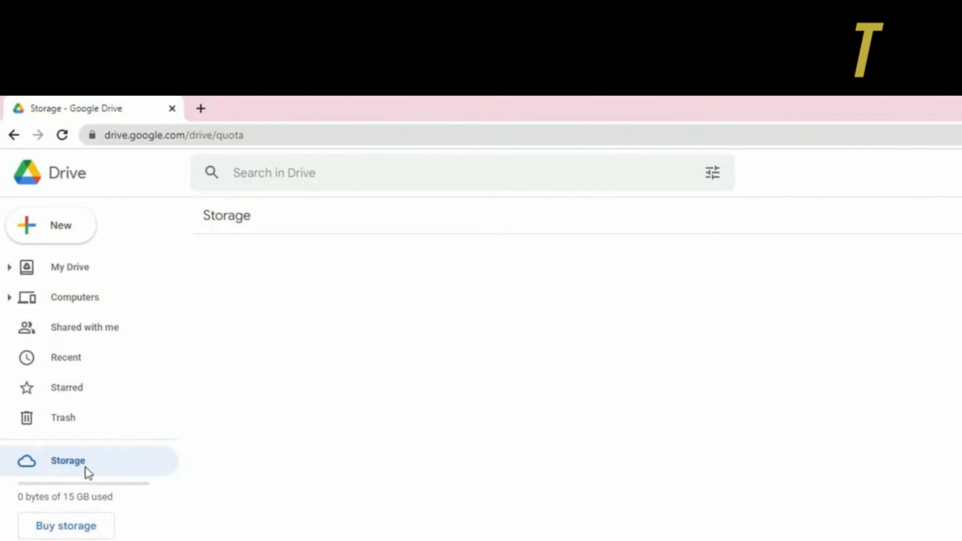
left_click(68, 461)
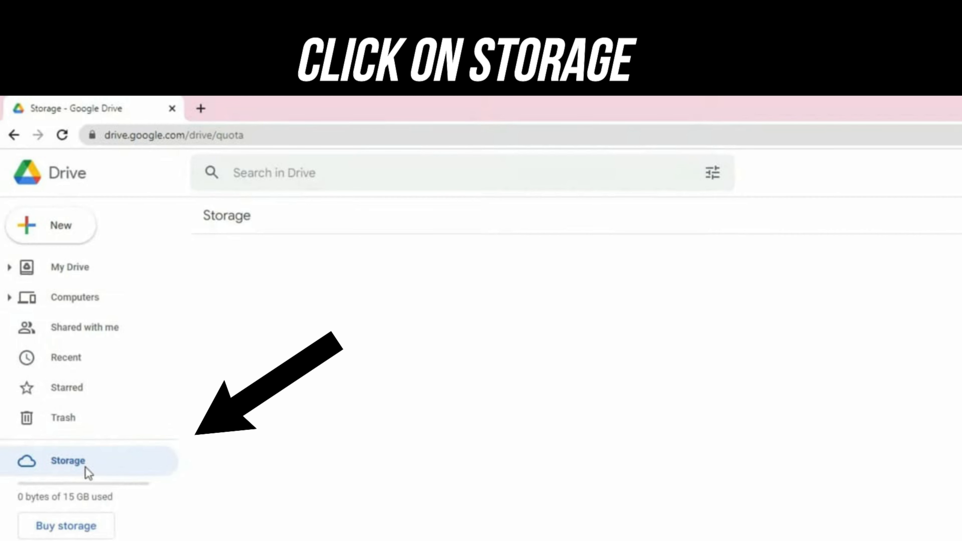
left_click(68, 461)
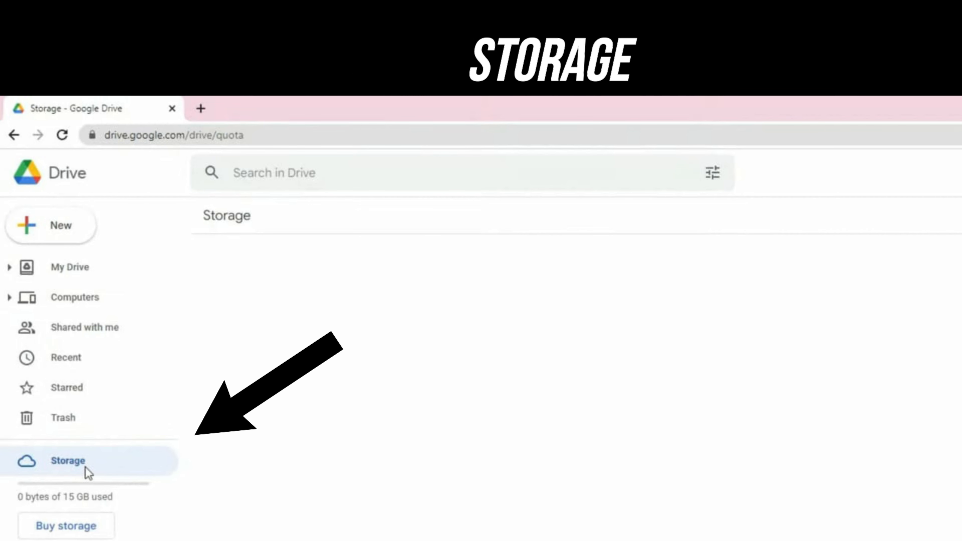